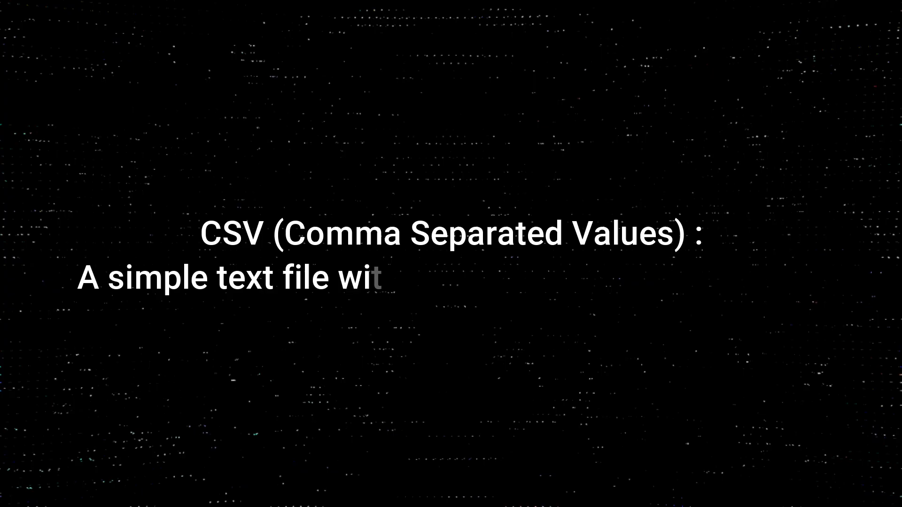
# Leave the CSV intro slides and open the empty tezt1.py file in VS Code.
pyautogui.write('h data separated by commas.')
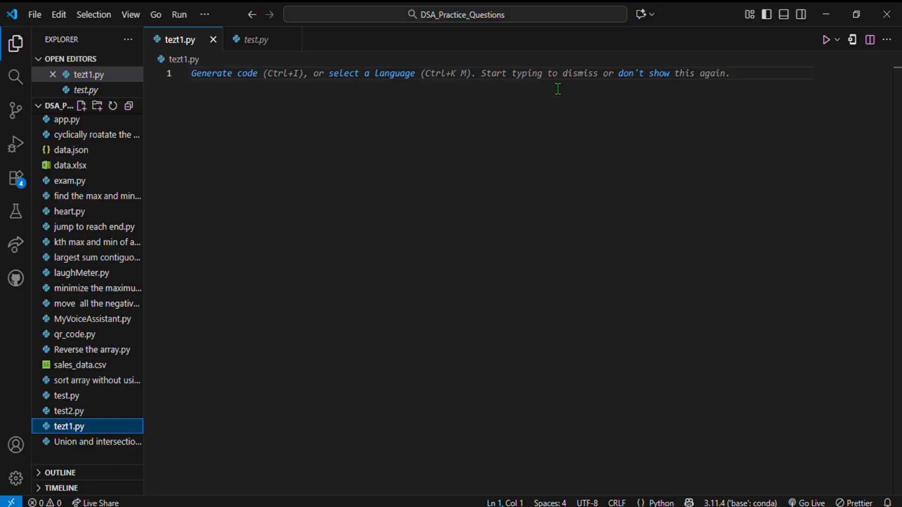
# Type 'import csv' on the first line of tezt1.py.
pyautogui.write('import')
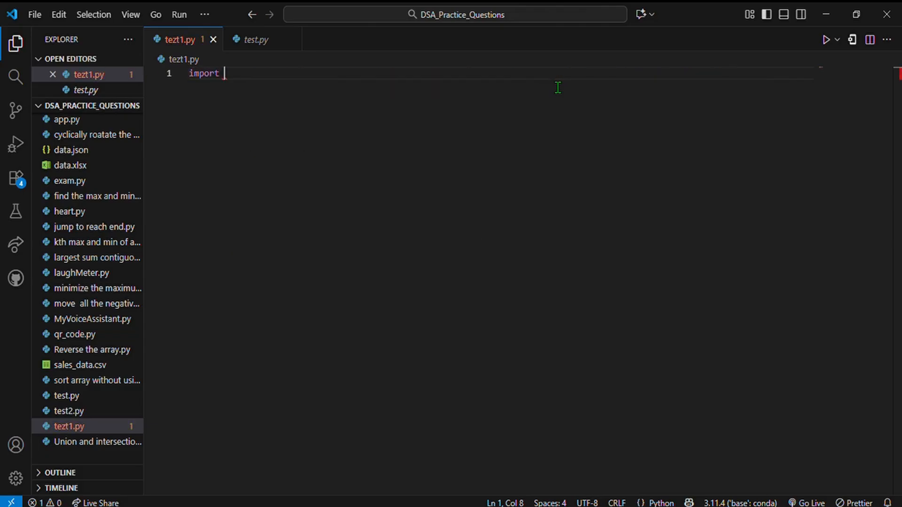
pyautogui.write('csv')
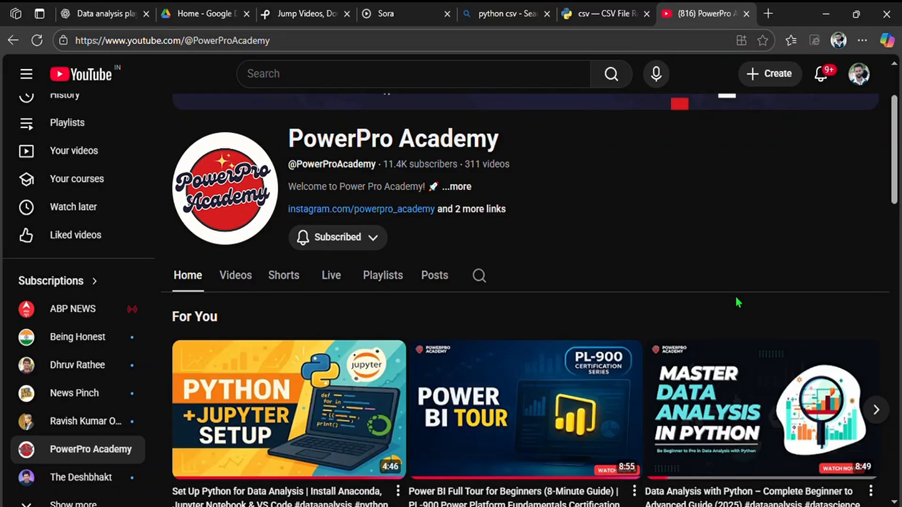
pyautogui.moveTo(400, 288)
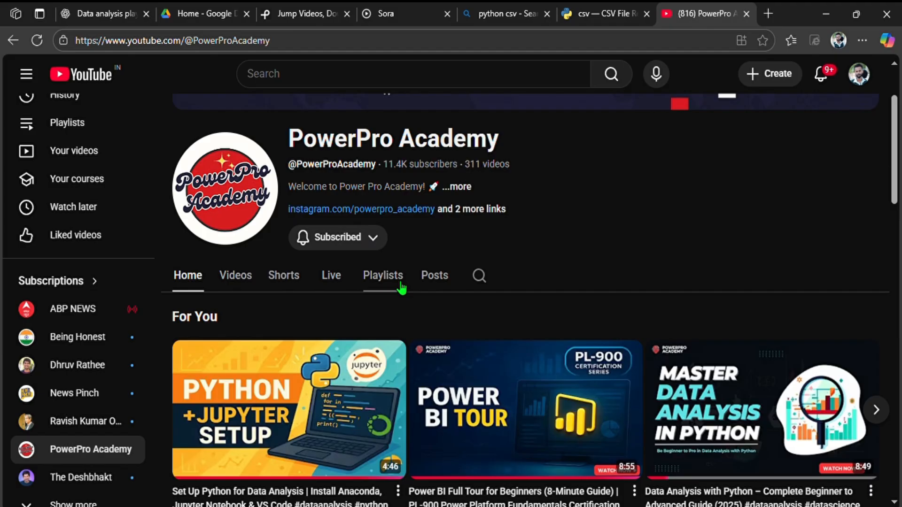
# Open the Python for Absolute Beginners playlist from the PowerPro Academy Playlists tab.
pyautogui.click(383, 275)
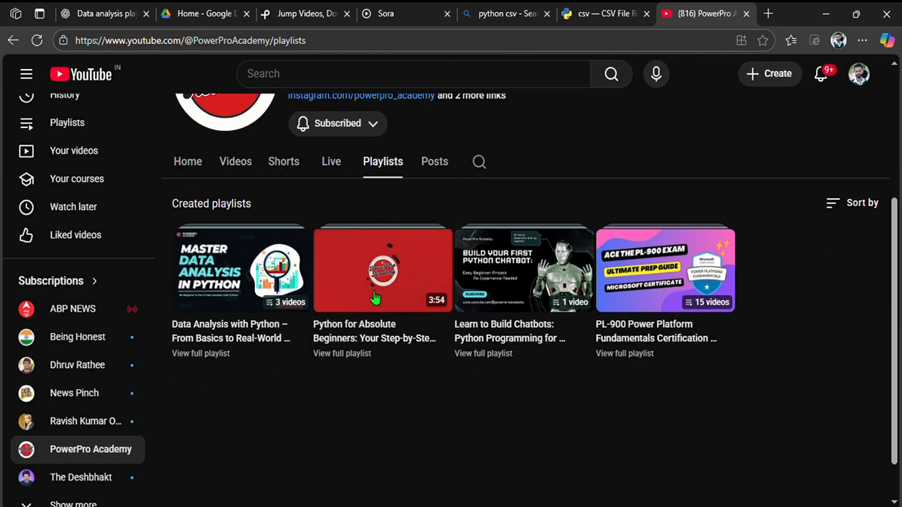
pyautogui.click(383, 269)
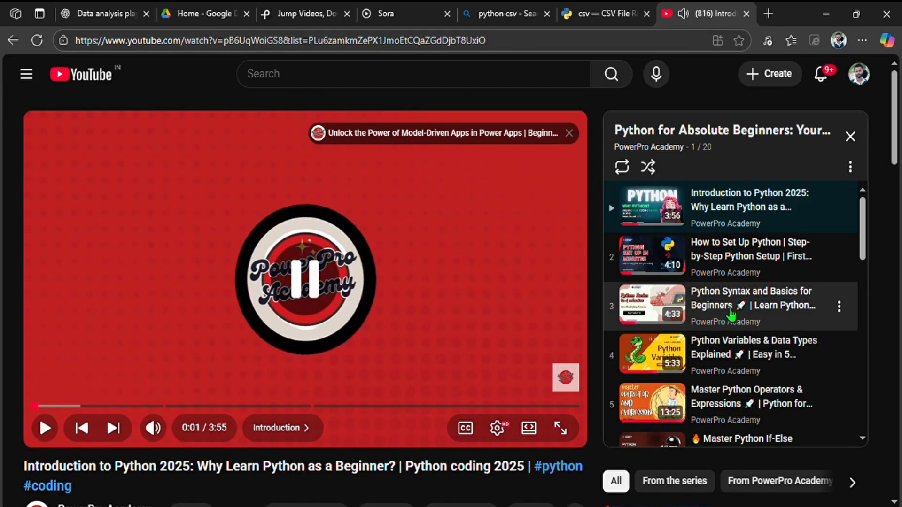
pyautogui.scroll(-3)
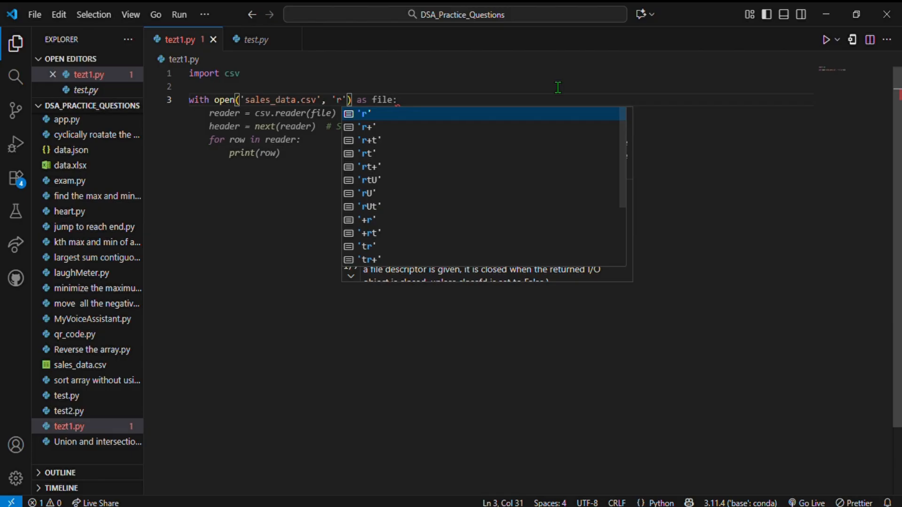
# Write a csv.reader block opening sales_data.csv in read mode and printing each row.
pyautogui.press('Escape')
pyautogui.write('reader = csv.')
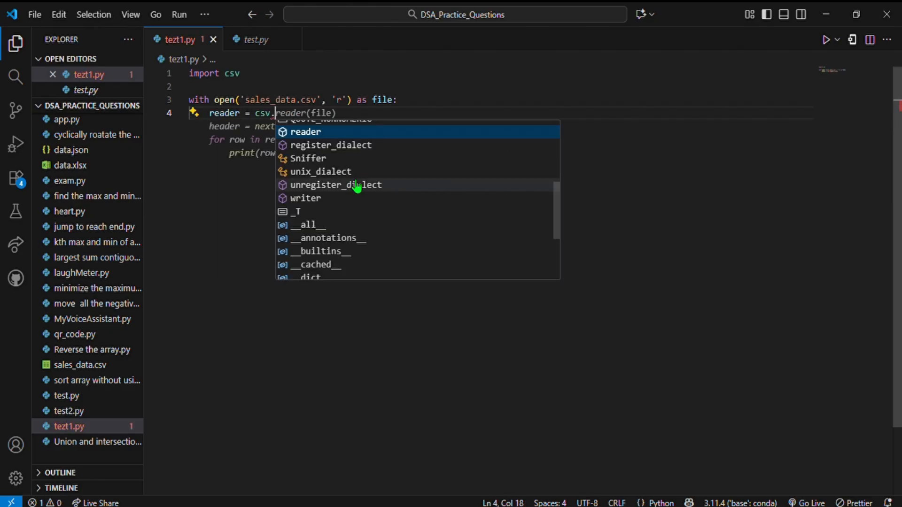
pyautogui.click(306, 132)
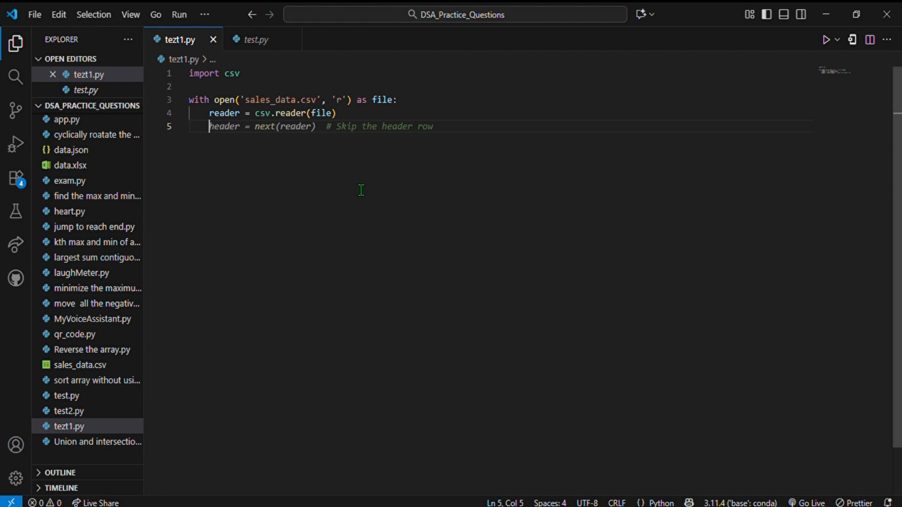
pyautogui.write('for row in reader:')
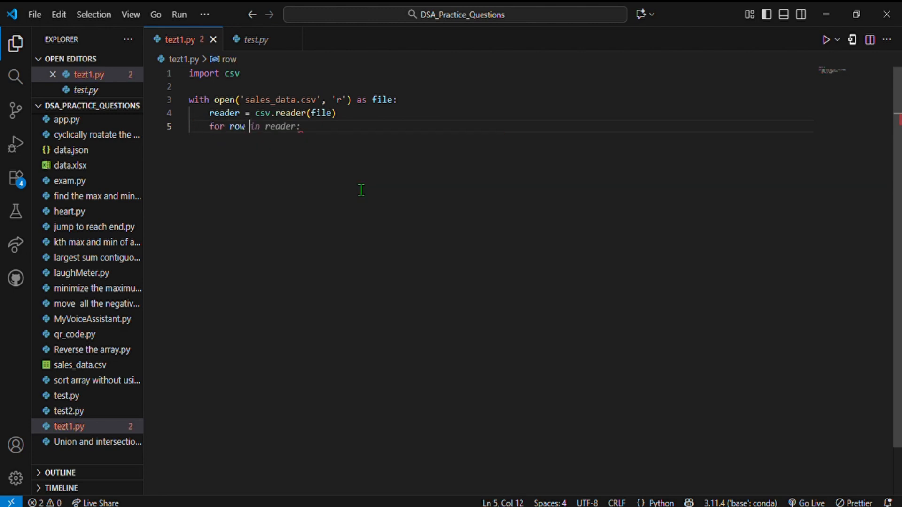
pyautogui.write('reader:')
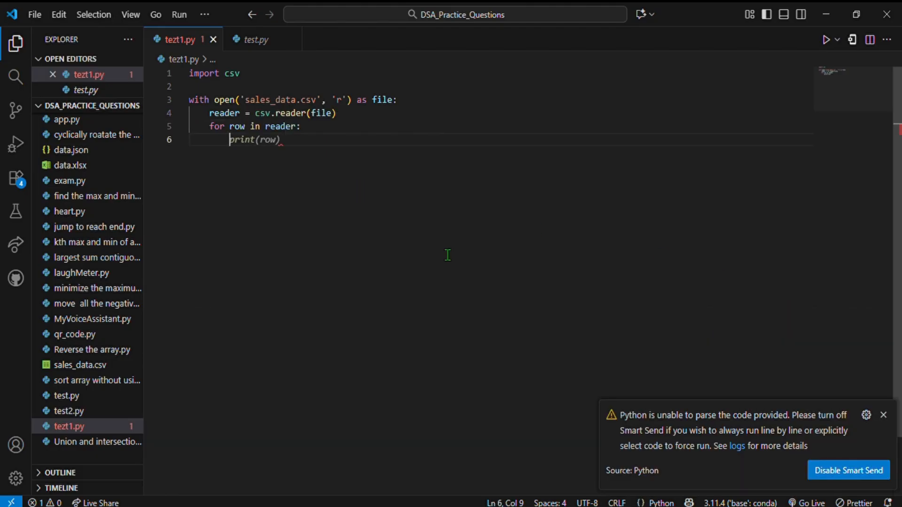
pyautogui.click(245, 140)
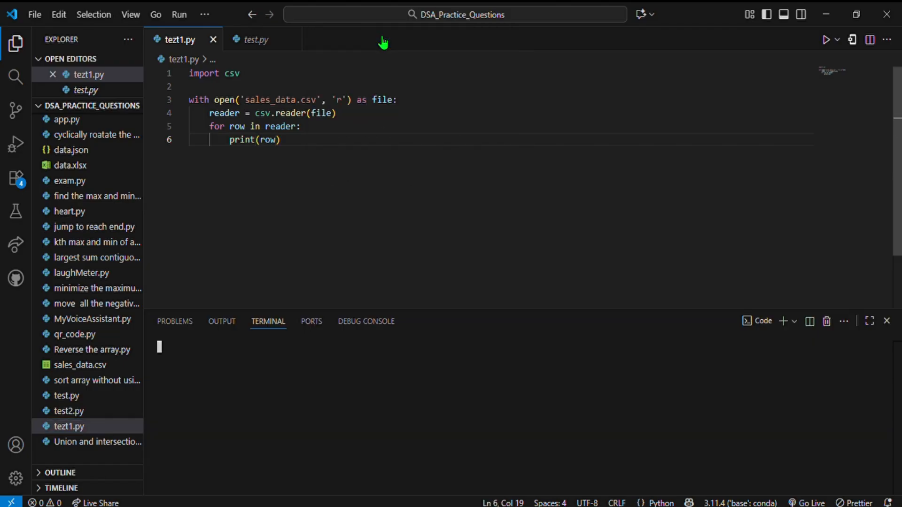
# Run tezt1.py to print the header and five product rows of sales_data.csv.
pyautogui.click(826, 39)
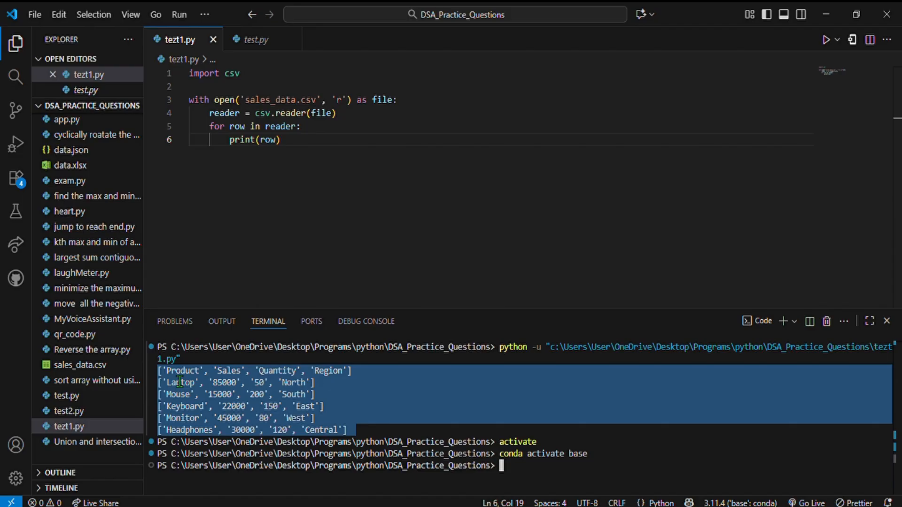
pyautogui.moveTo(406, 409)
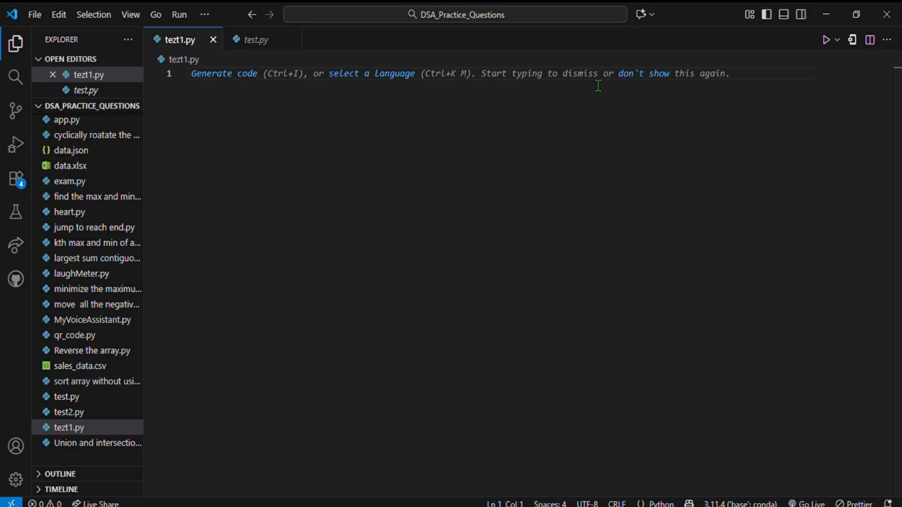
# Write a csv.DictReader loop over sales_data.csv printing row['Product'] and row['Sales'].
pyautogui.write('import csv')
pyautogui.write("with open('sales_data.csv")
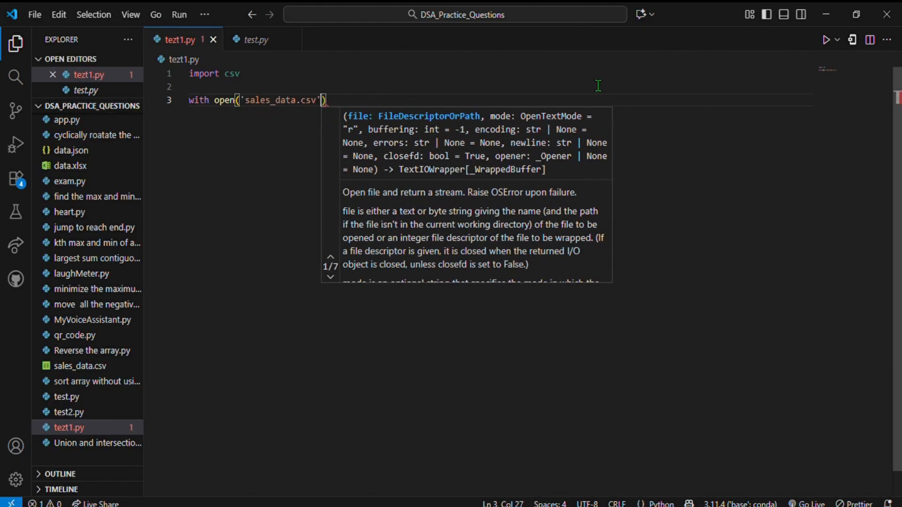
pyautogui.write(", 'r'")
pyautogui.write('reader = csv.DictReader(file')
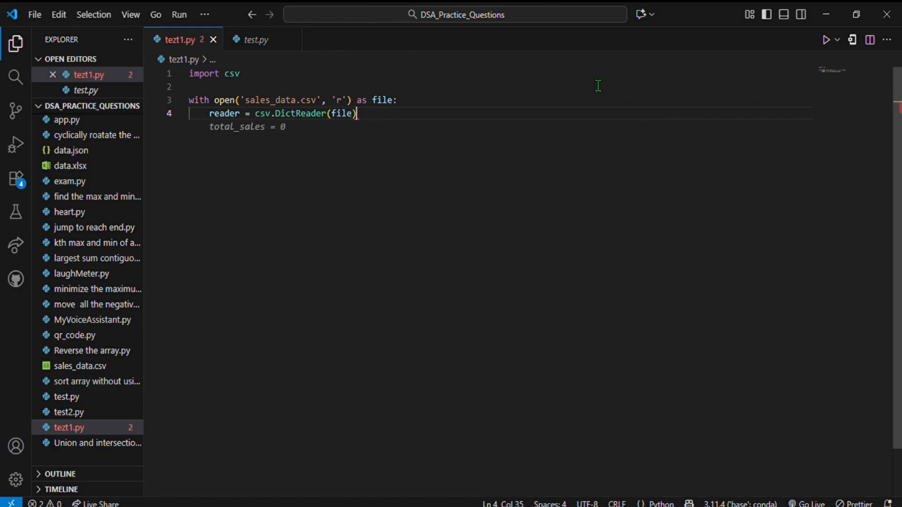
pyautogui.write('for row in reader:')
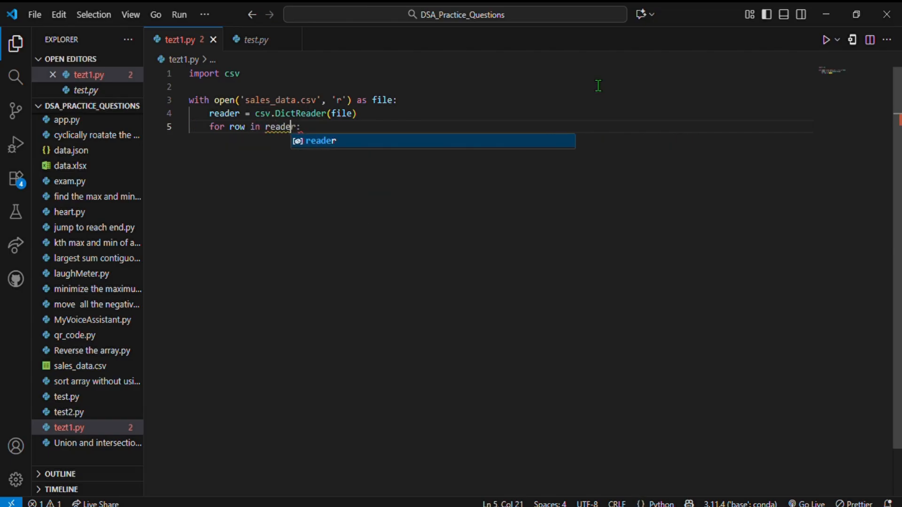
pyautogui.write('print(f"Product: {row[\'Product\']}, Quantity Sold: {row[\'Quantity\']}, Price: {row[\'Price\']}")')
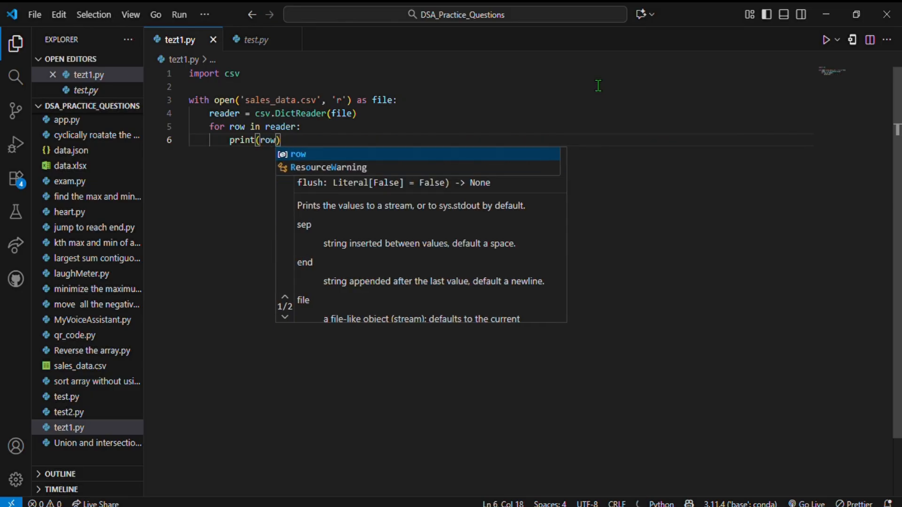
pyautogui.write("['Product'], row['Price'")
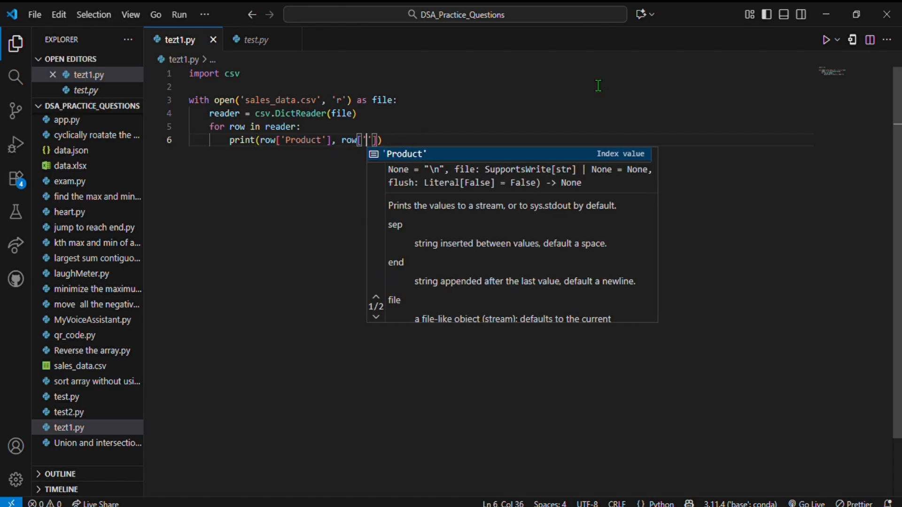
pyautogui.write('Sales')
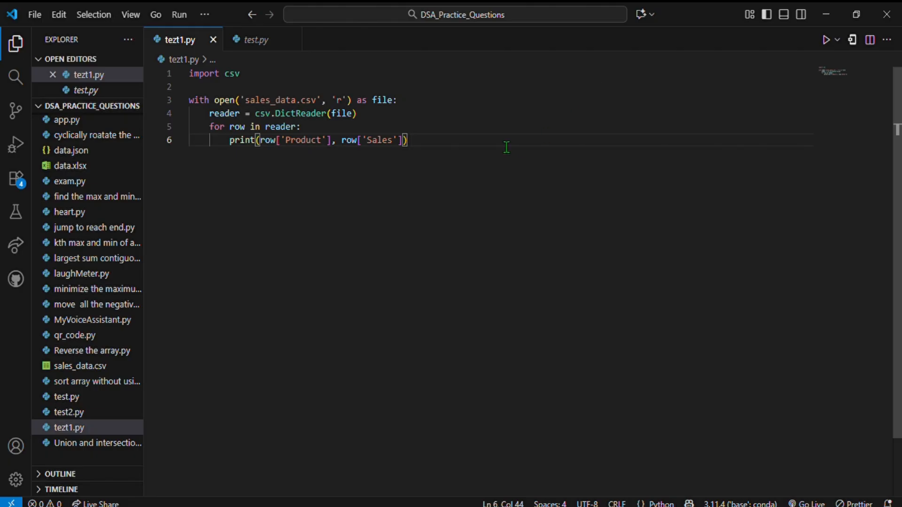
# Run the DictReader script, then clear tezt1.py and close the terminal.
pyautogui.click(825, 39)
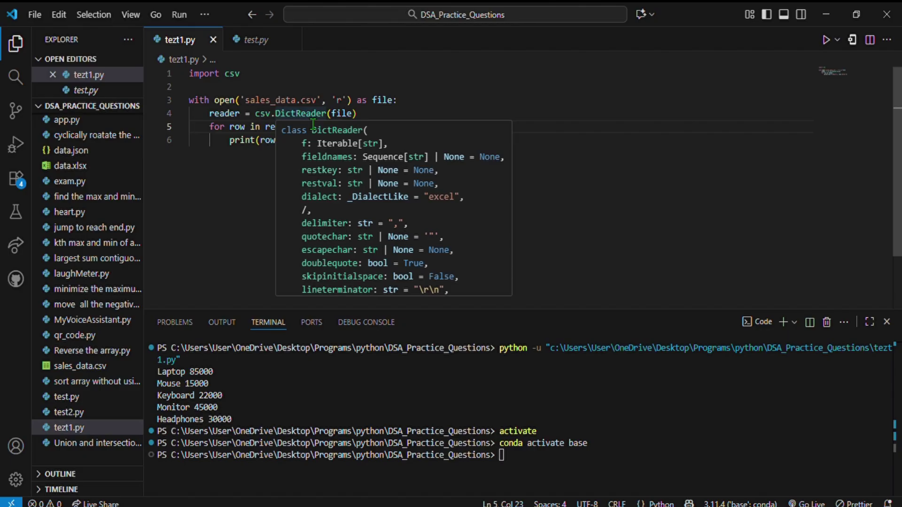
pyautogui.click(307, 155)
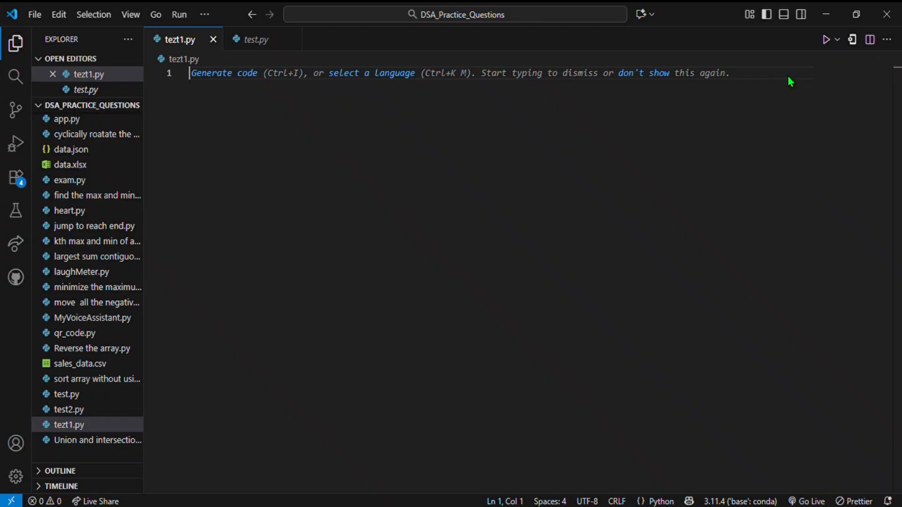
pyautogui.moveTo(720, 86)
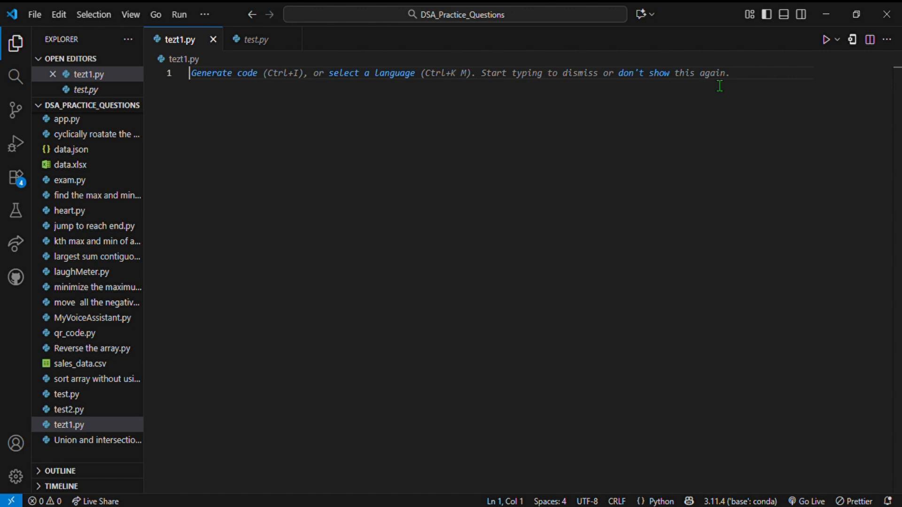
# Import load_workbook from openpyxl and load data.xlsx into wb.
pyautogui.write('from')
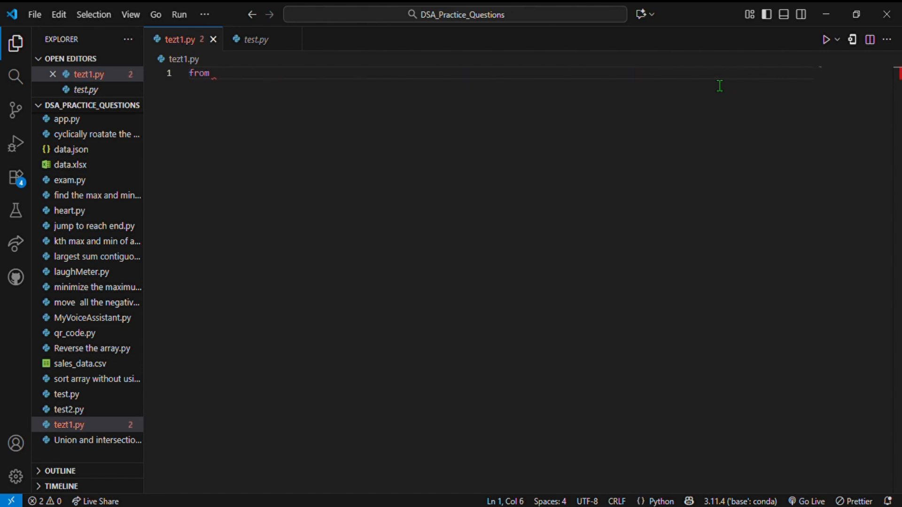
pyautogui.write('openpyxl impo')
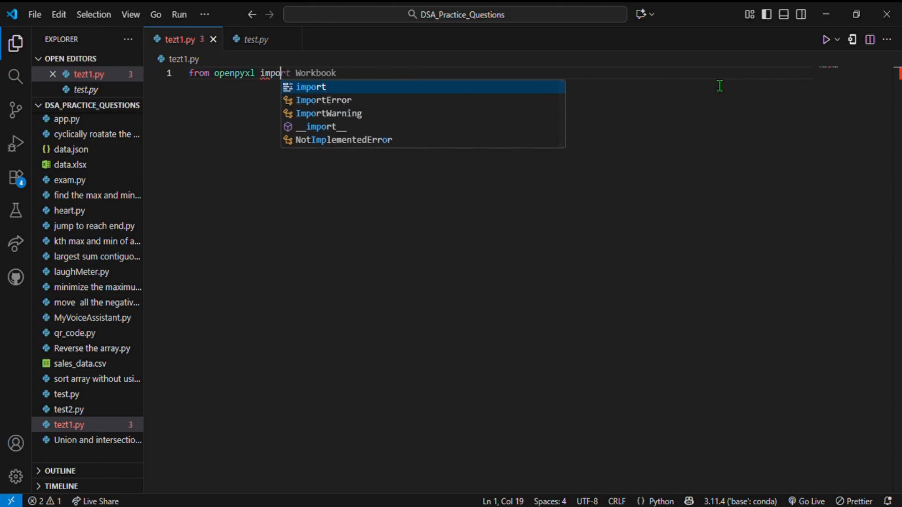
pyautogui.write('load_workbook')
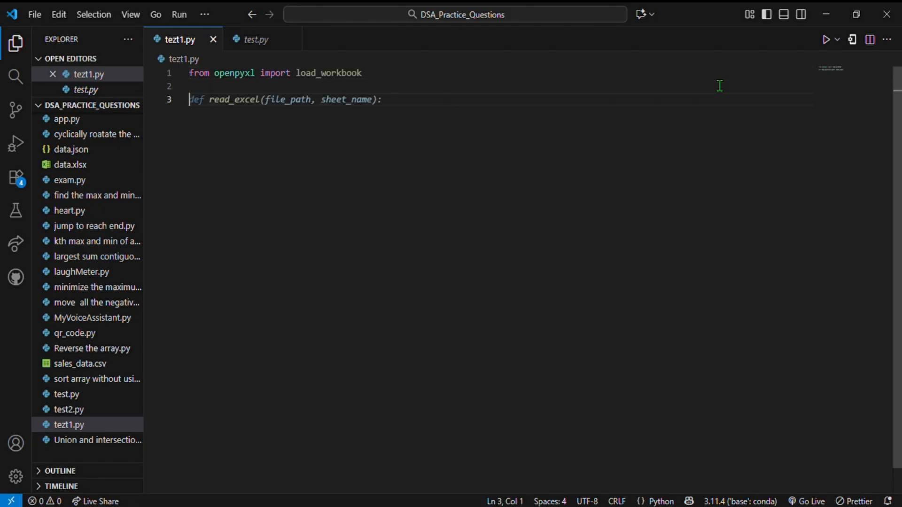
pyautogui.write("wb = load_workbook('example.xlsx')")
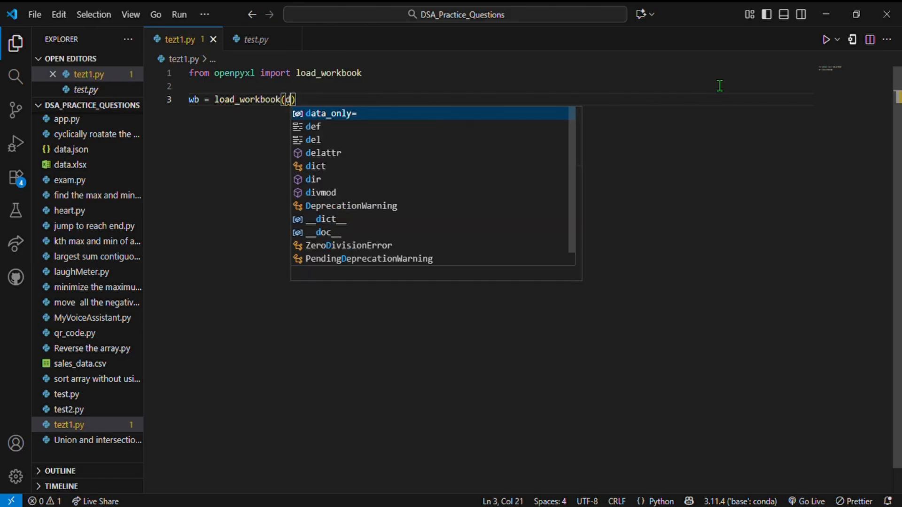
pyautogui.write('ata.')
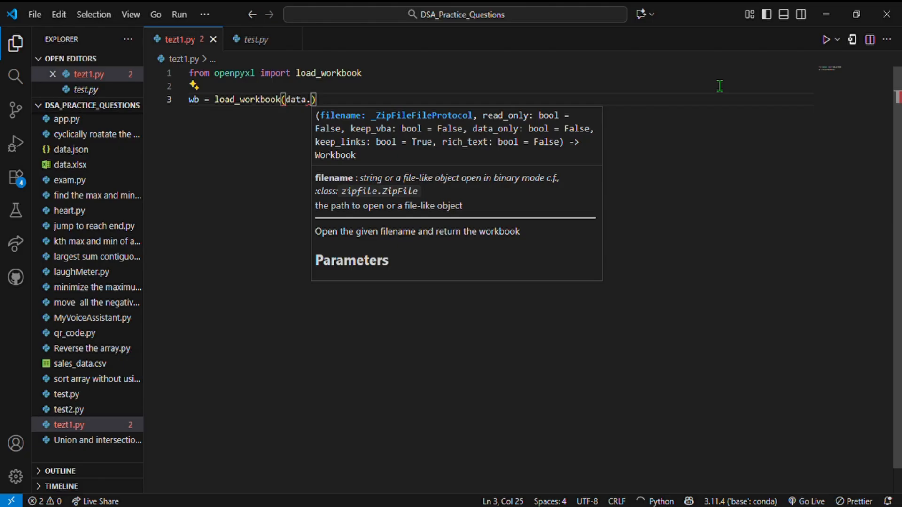
pyautogui.write("xlsx'")
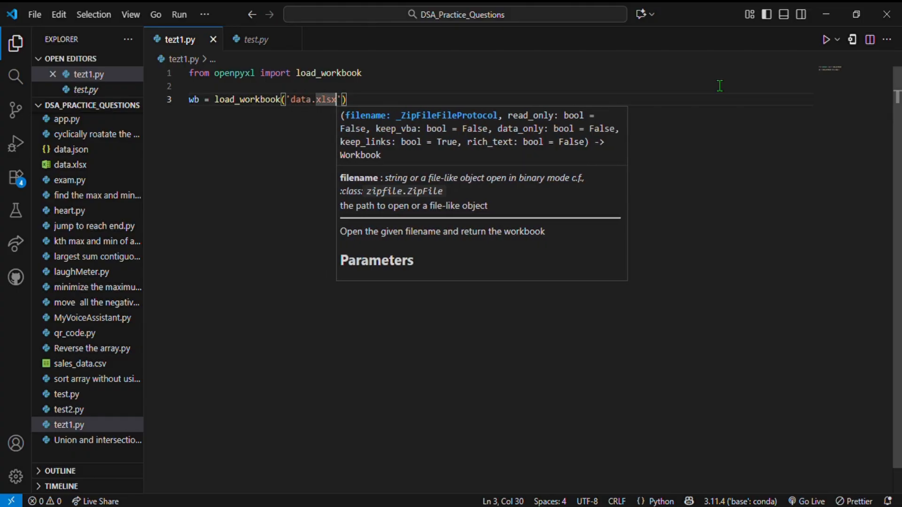
# Take the active sheet and loop iter_rows(min_row=2, values_only=True), printing each row.
pyautogui.write('sheet = wb.')
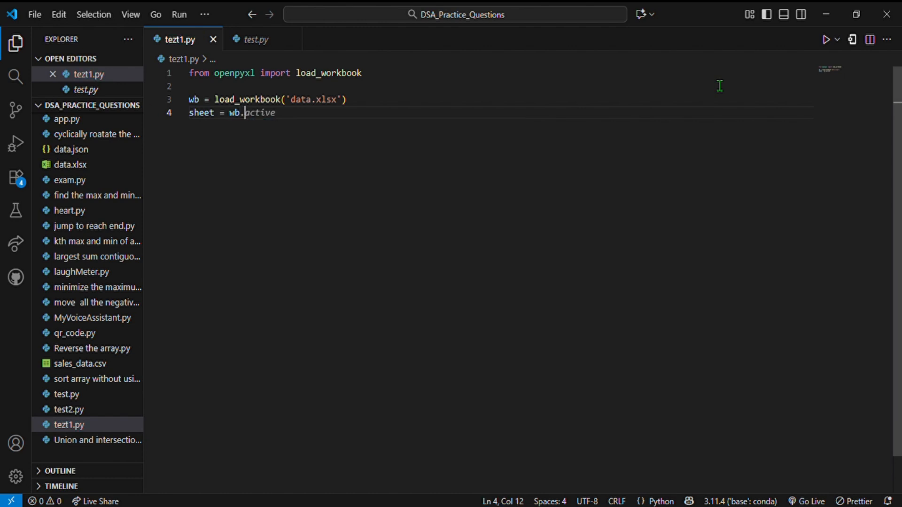
pyautogui.write('sheet')
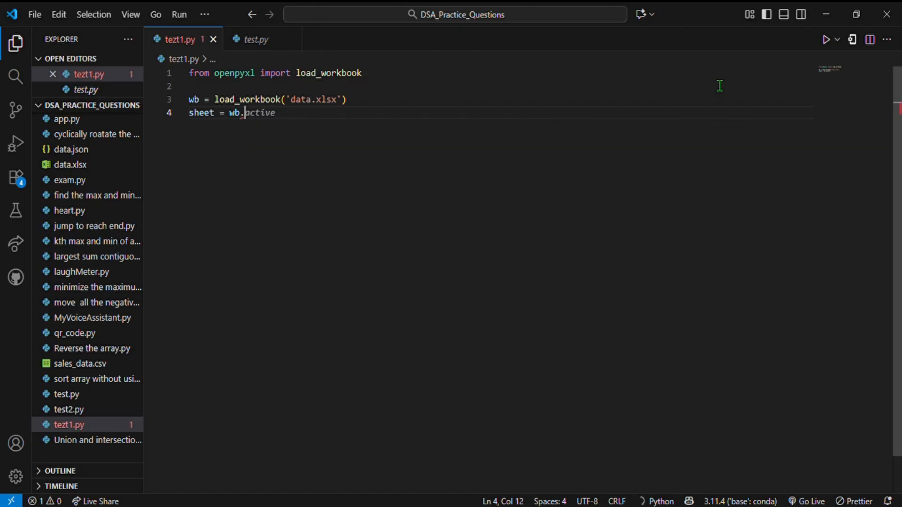
pyautogui.press('Tab')
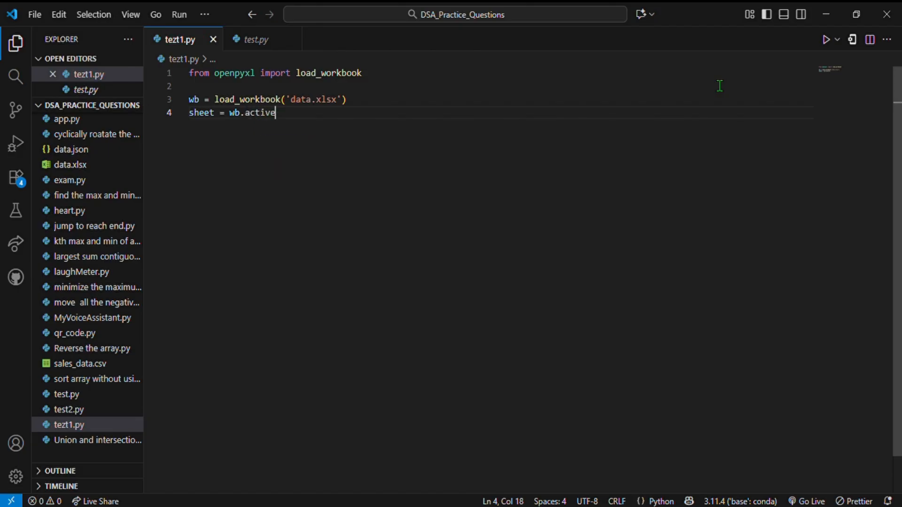
pyautogui.write('for row in sheet.iter_rows(min_row=2, values_only=True):')
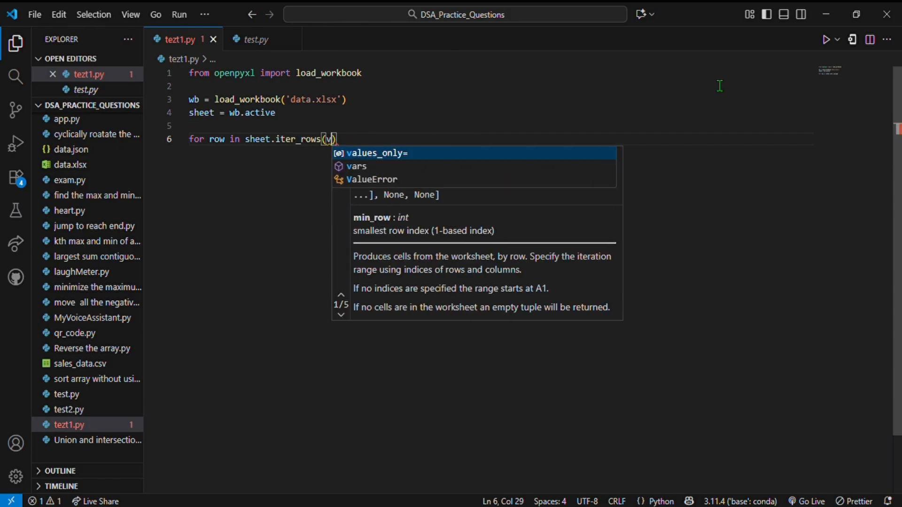
pyautogui.write('alues_only=True):')
pyautogui.write('print(row)')
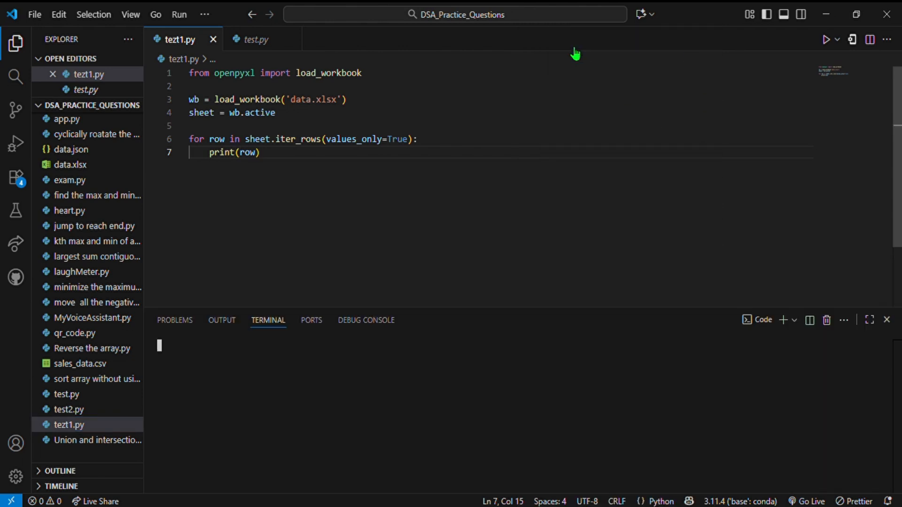
pyautogui.click(825, 39)
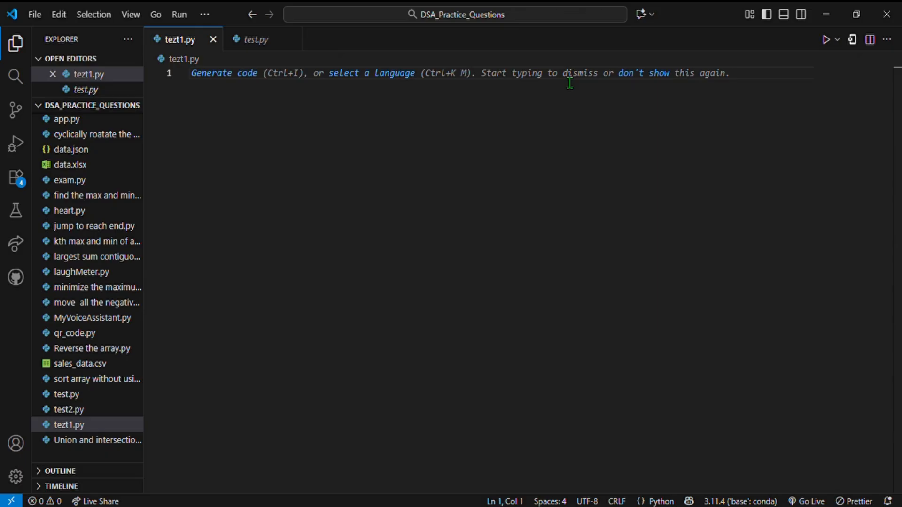
# Build a Workbook with sheet MySheet, Name/Age/City rows, and save my_workbook.xlsx.
pyautogui.write('from openpyxl import Workbook')
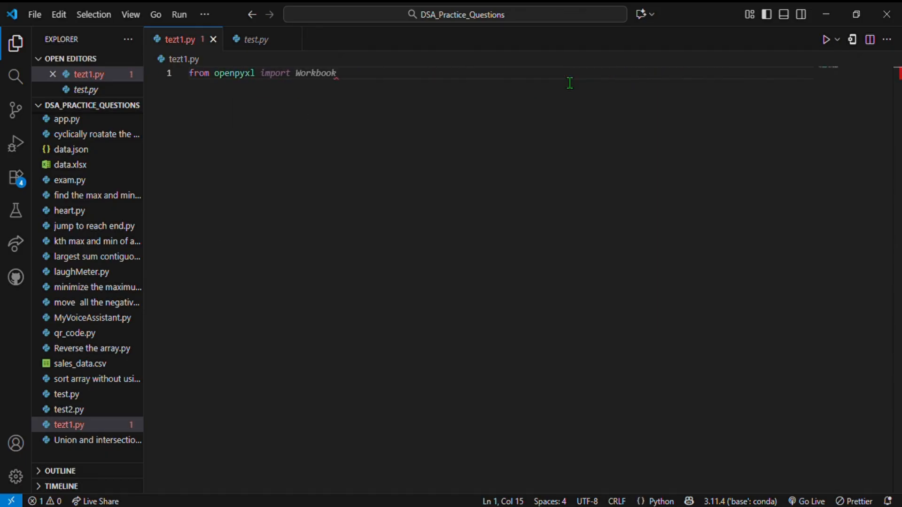
pyautogui.write('workbook(')
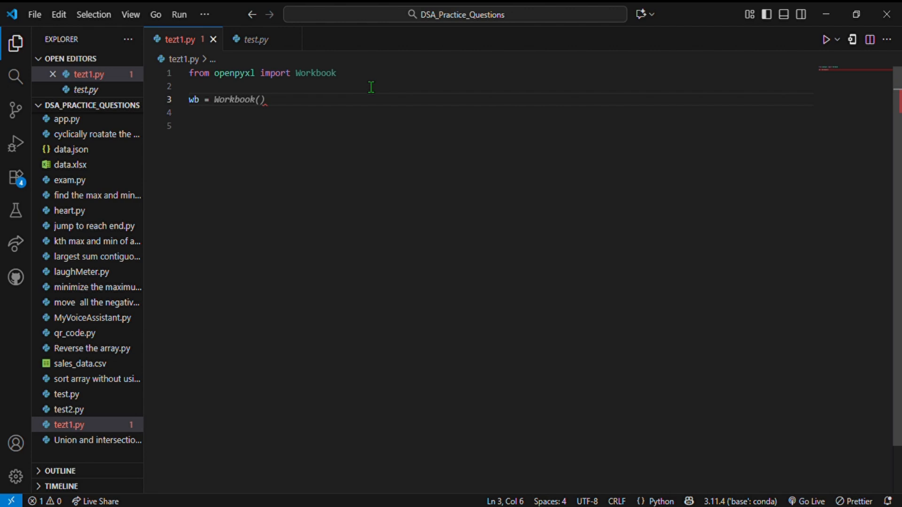
pyautogui.write('ws = wb.active')
pyautogui.click(498, 126)
pyautogui.write('ws.title = "MySheet')
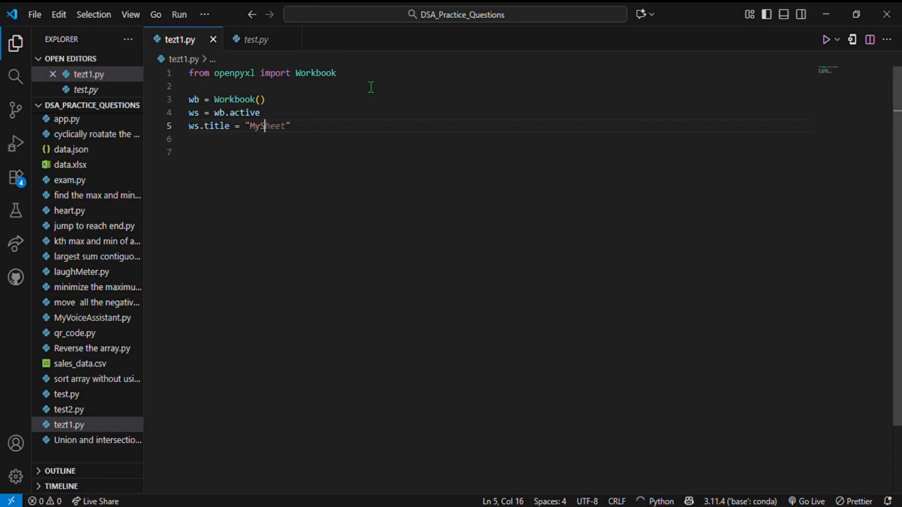
pyautogui.write('ws.append(["Header1", "Header2", "Header3"])')
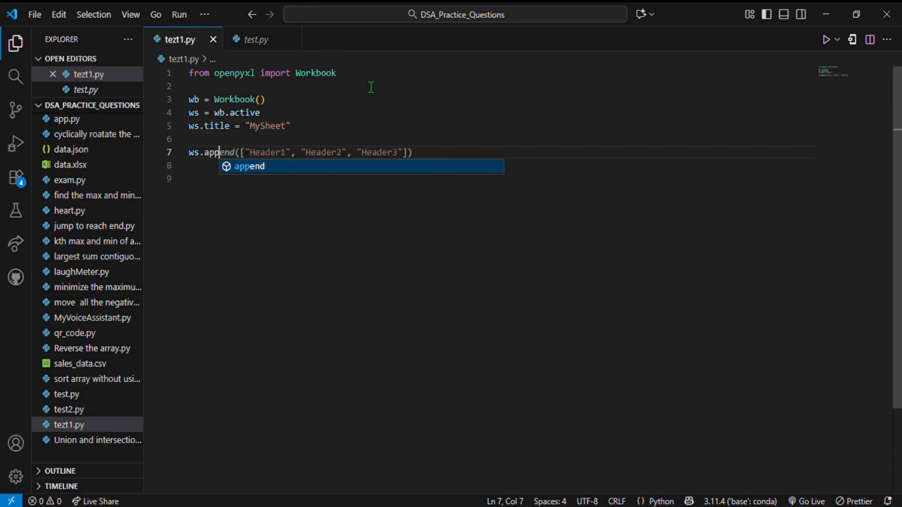
pyautogui.write('"name", "age", "city"')
pyautogui.write('ws.save()')
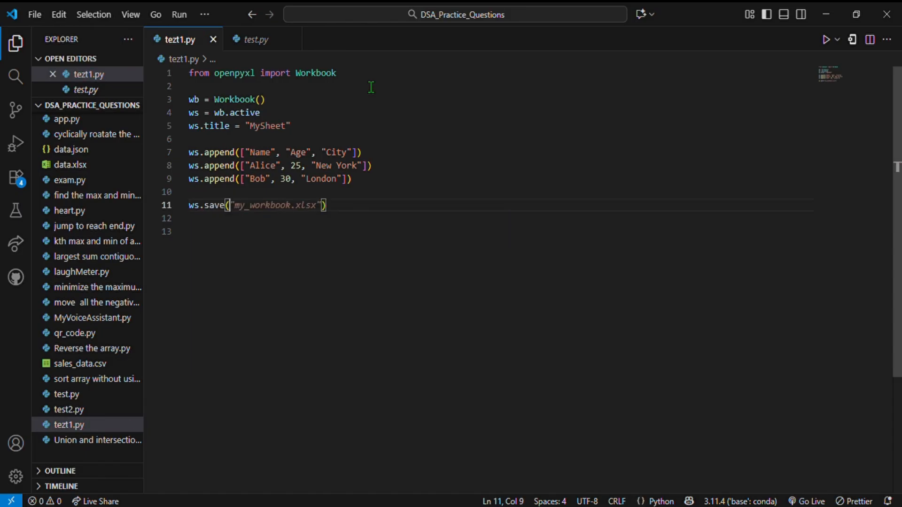
pyautogui.rightClick(336, 205)
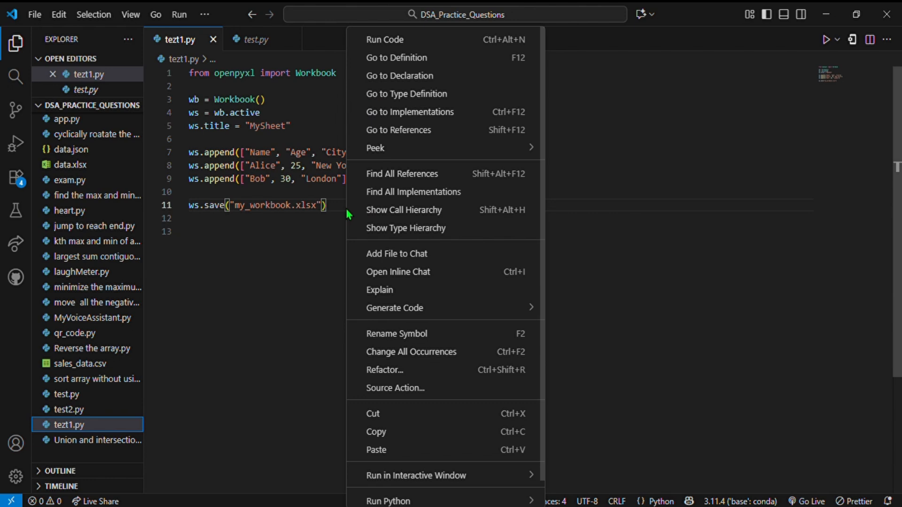